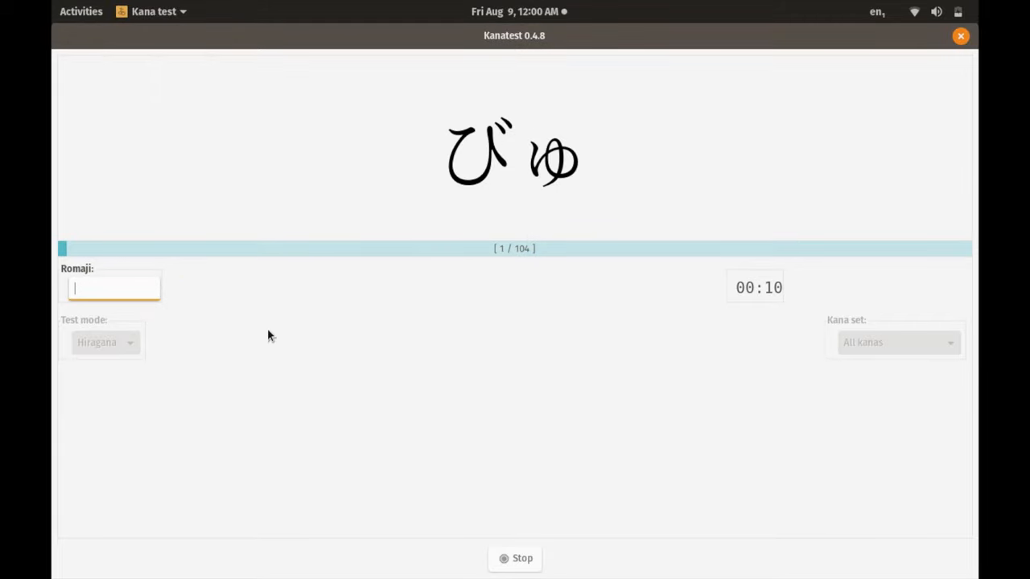
- Answer kana with romaji 'mi', 'a', 'byo', 'cho', advancing the drill to question 23
type("b")
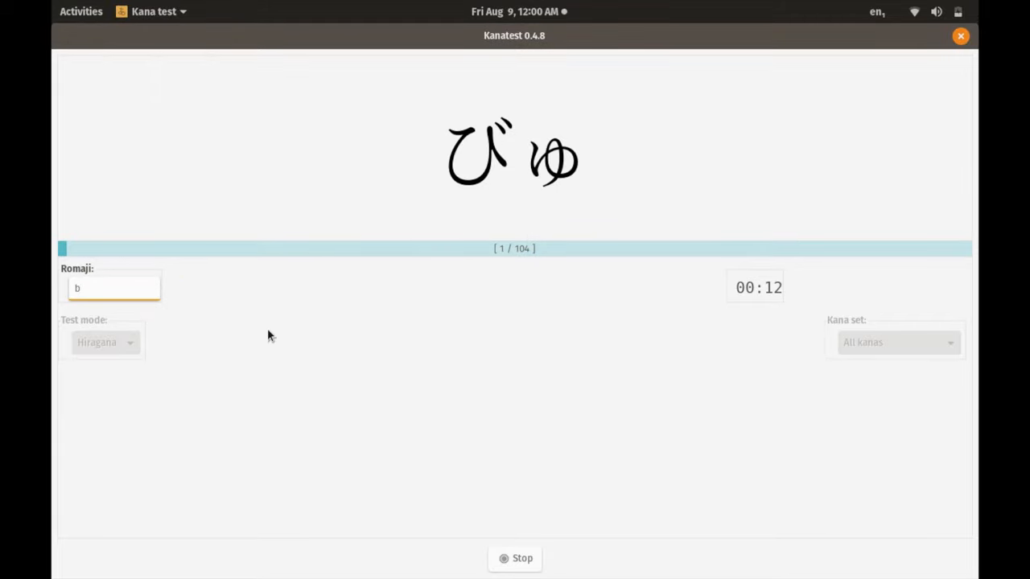
type("mi")
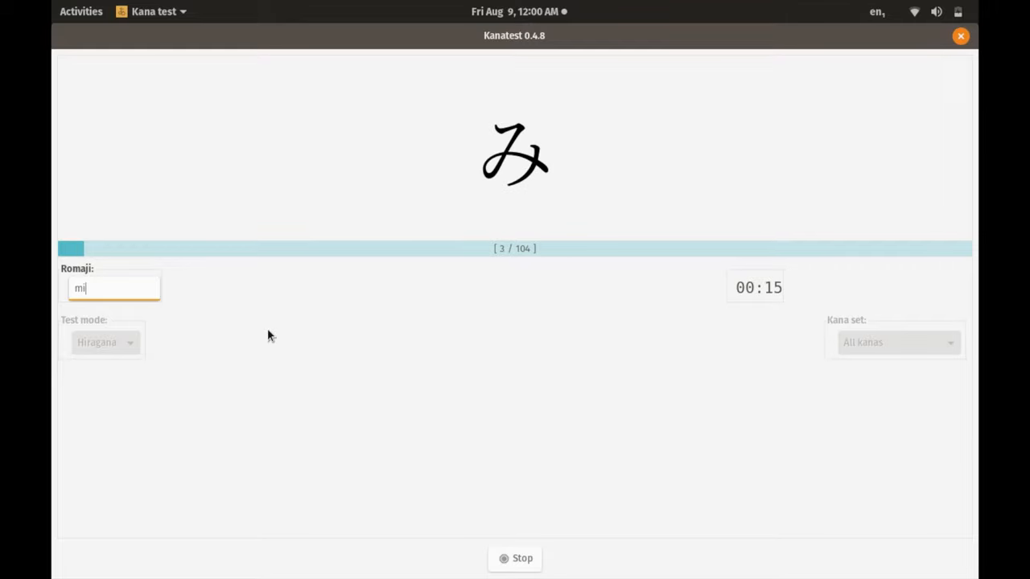
key("Return")
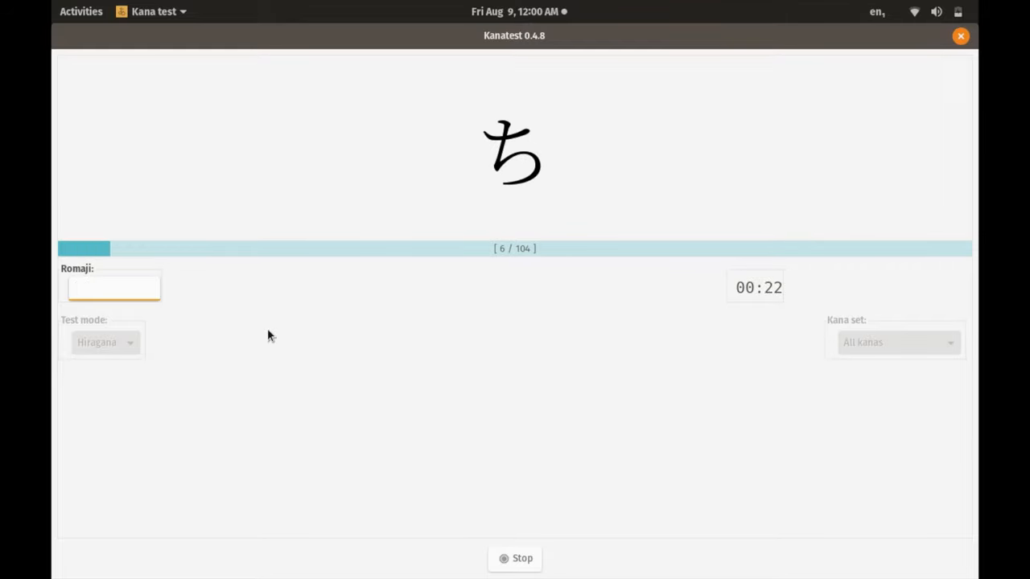
type("a")
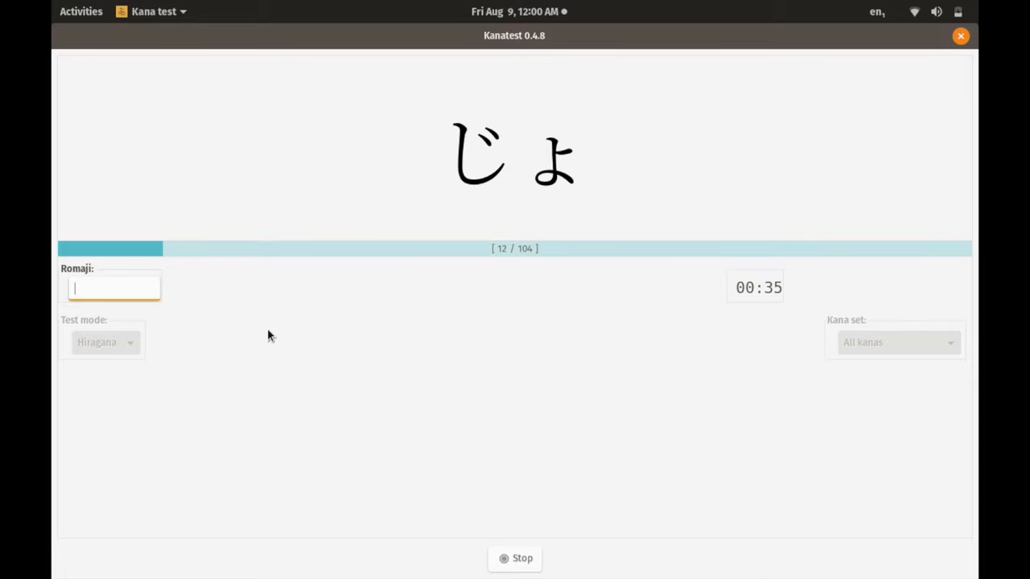
type("byo")
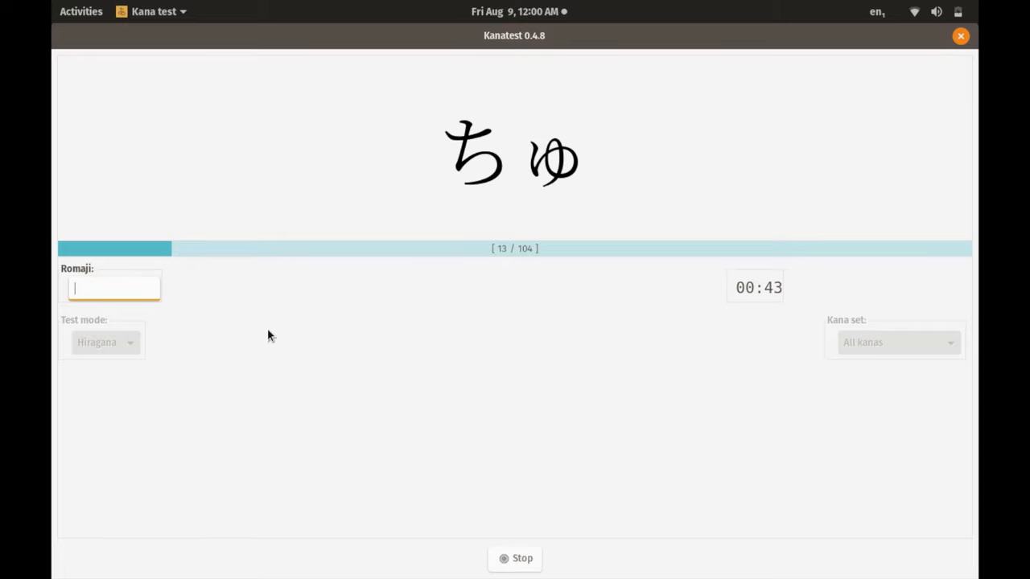
mouse_move(560, 422)
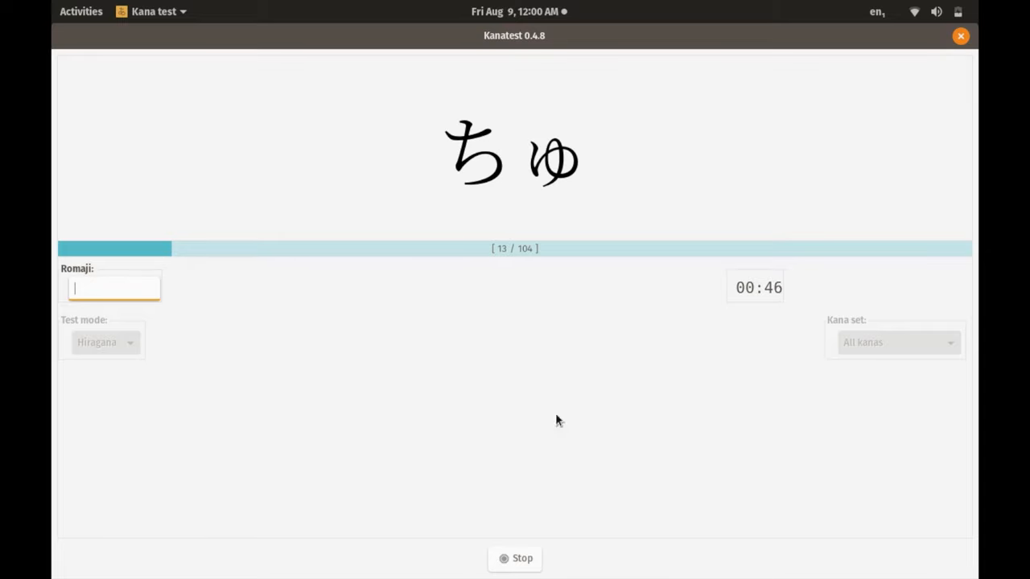
type("cho")
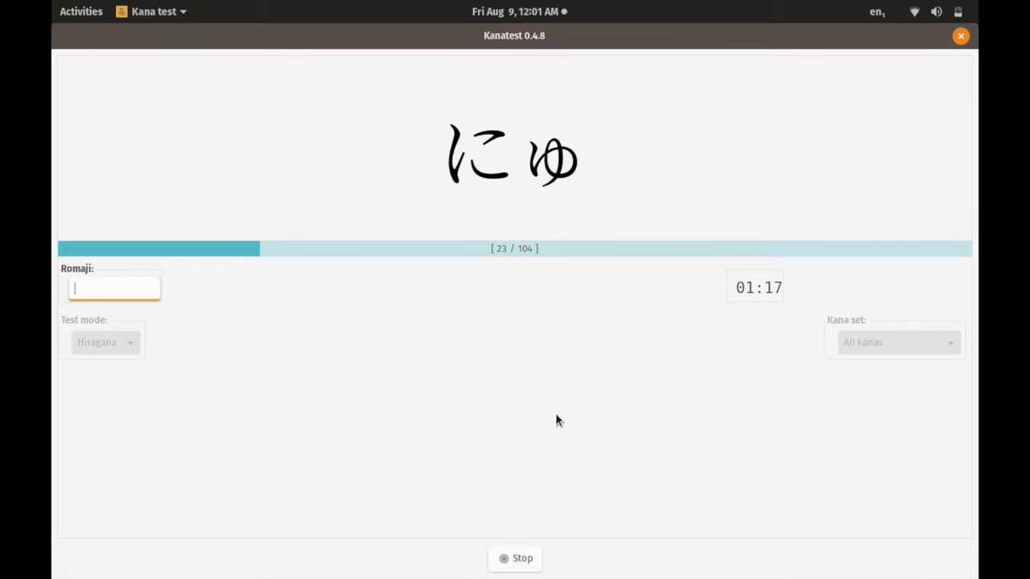
- Answer the next kana with romaji 'nyu', 'wo' and 'bi', submitting each
type("nyu")
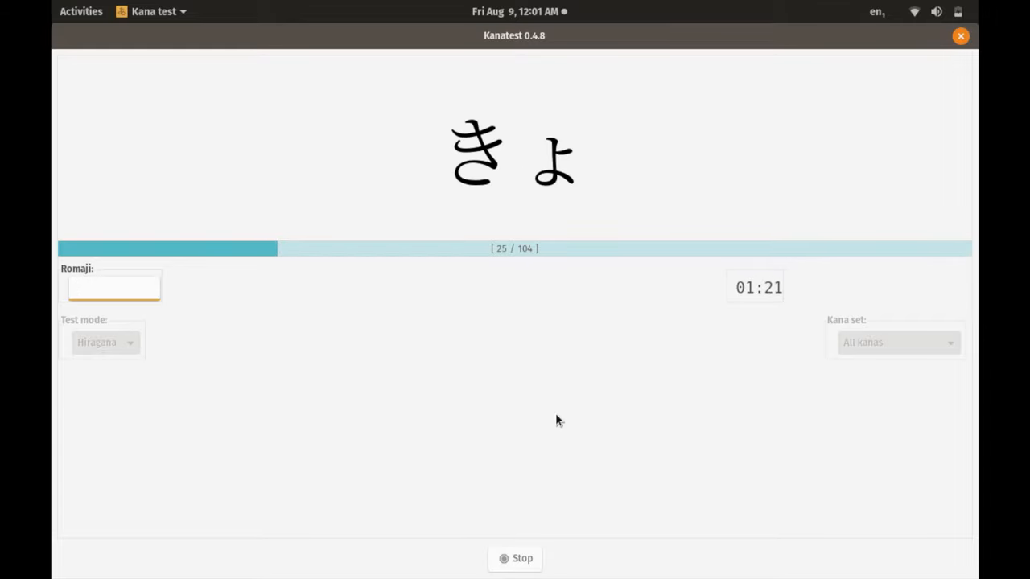
type("k")
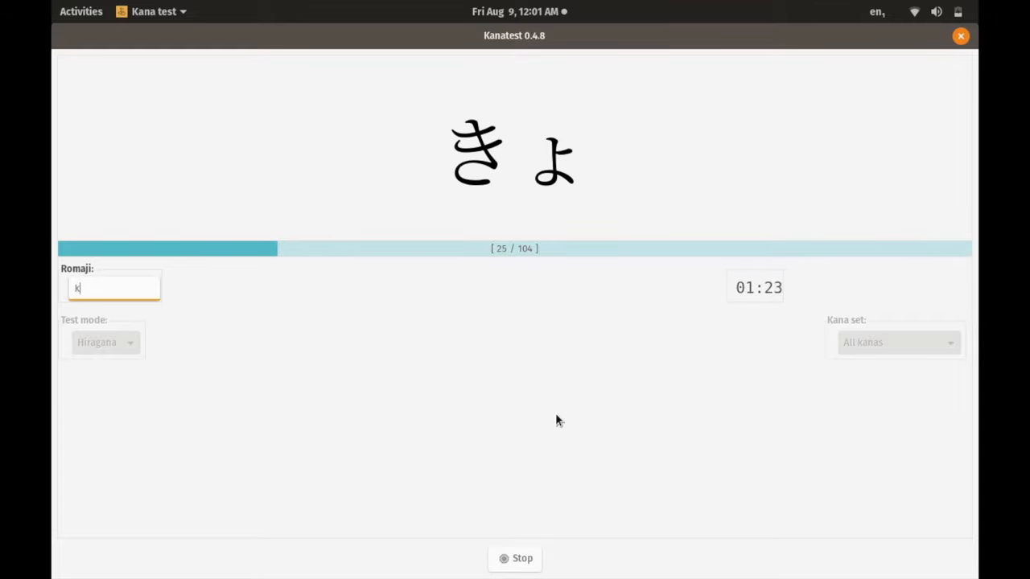
type("wo")
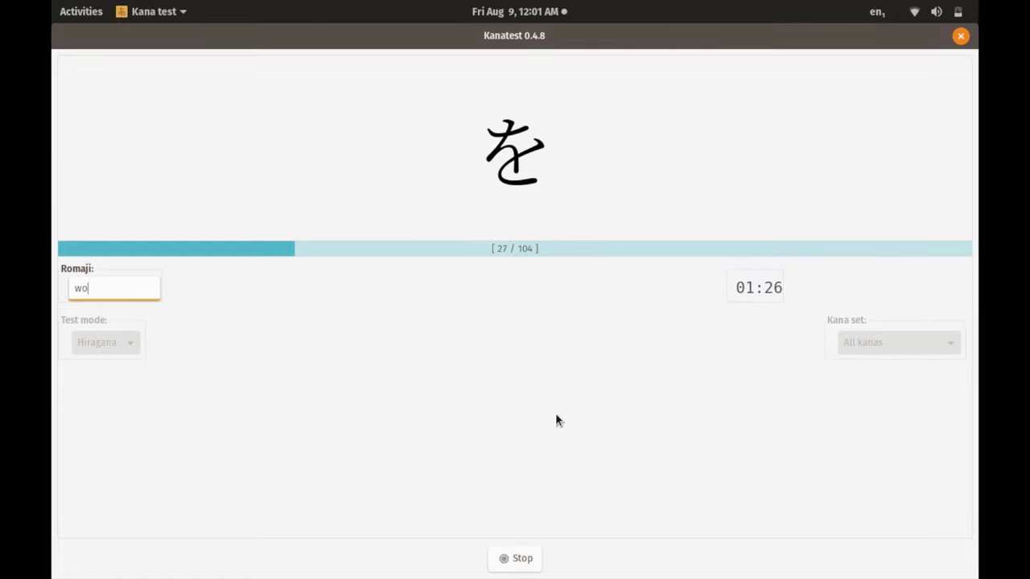
key("Return")
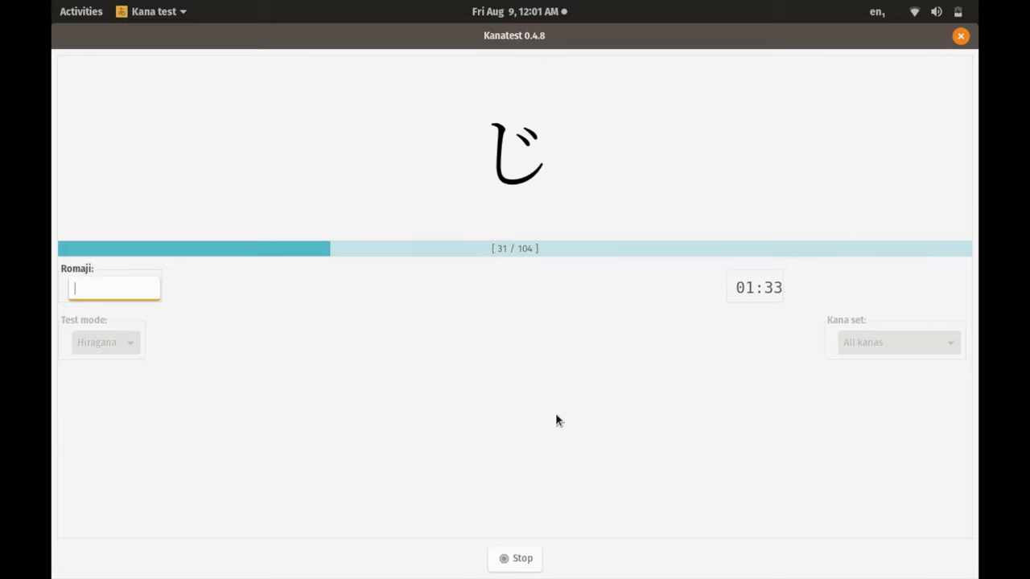
type("bi")
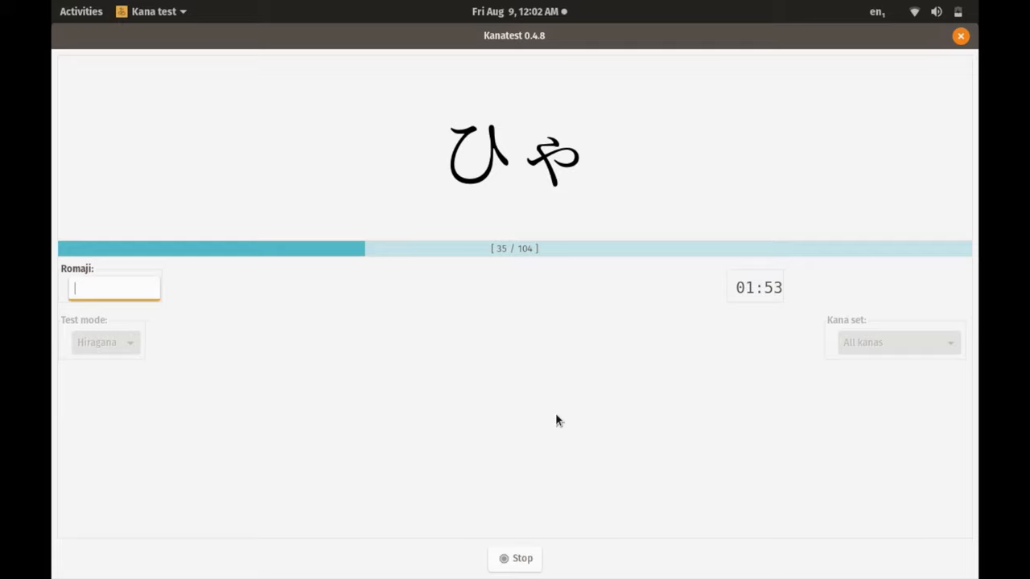
key("Return")
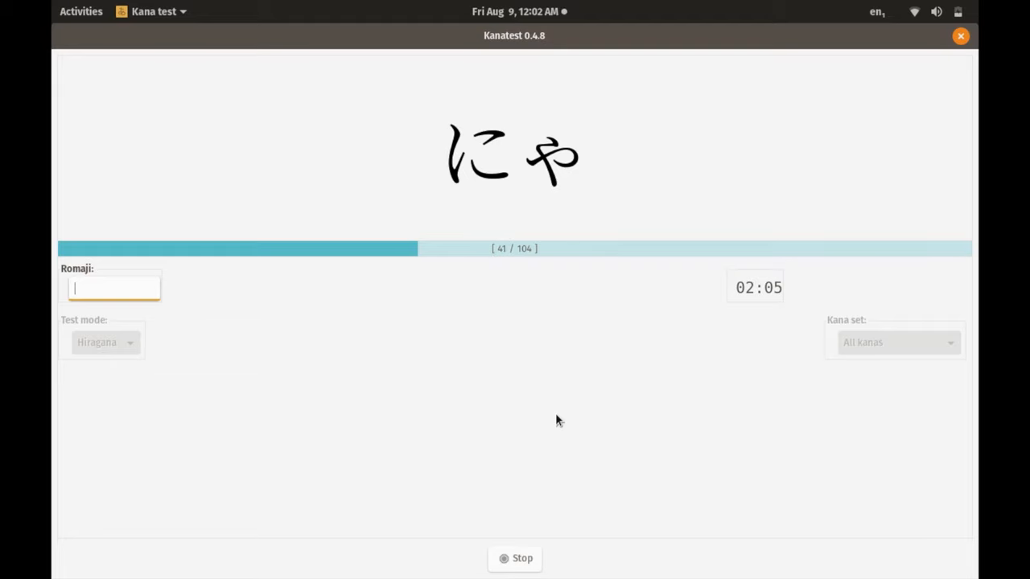
- Answer further kana with 'nya', 'hyu' and 'ki', reaching question 51
type("nya")
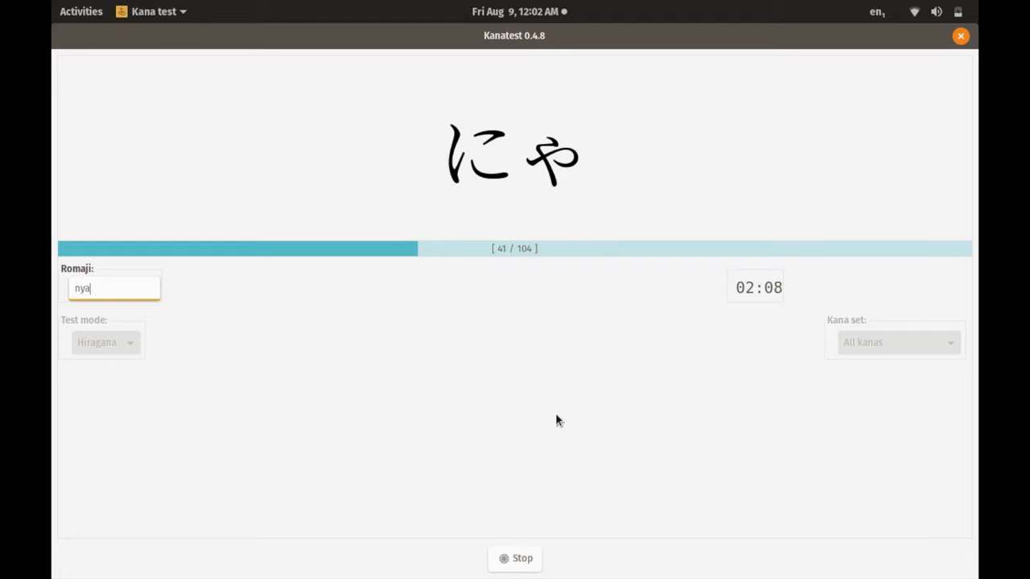
type("hyu")
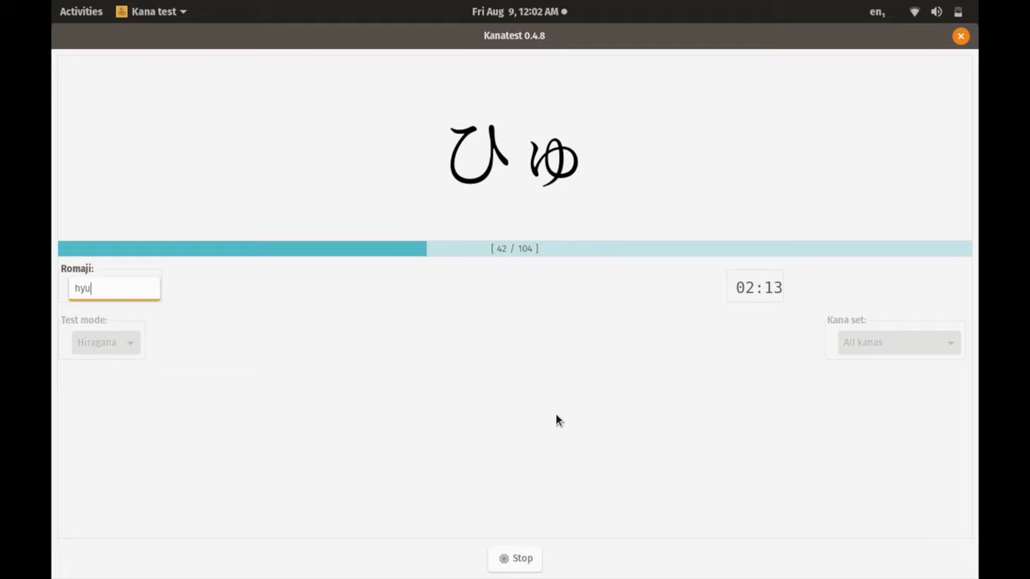
key("Return")
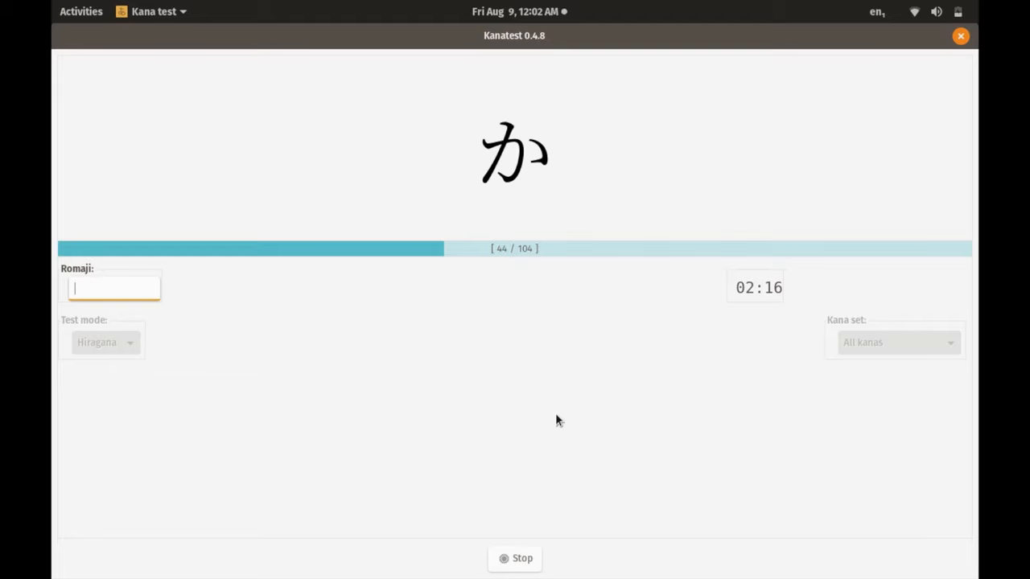
type("ki")
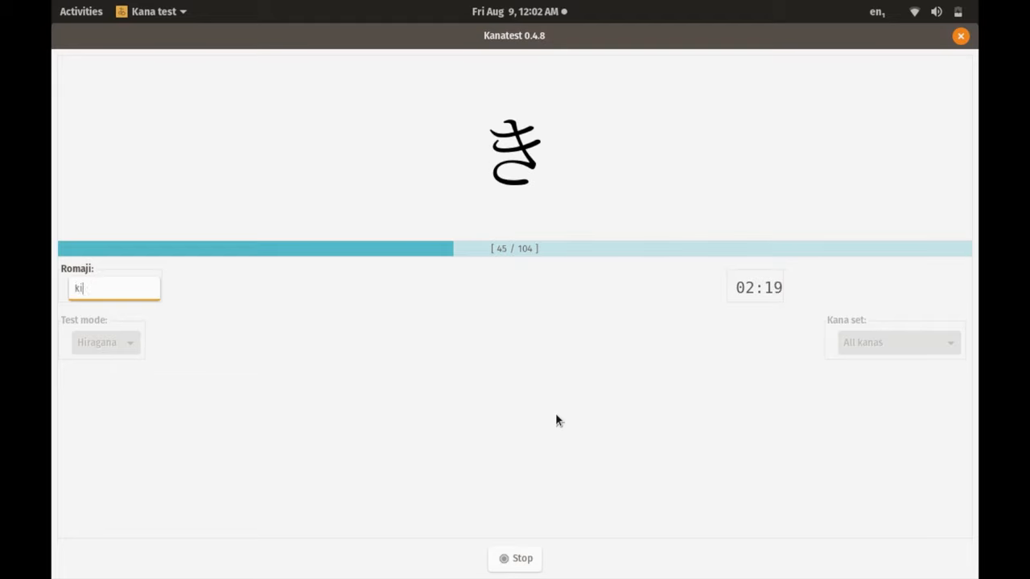
key("Return")
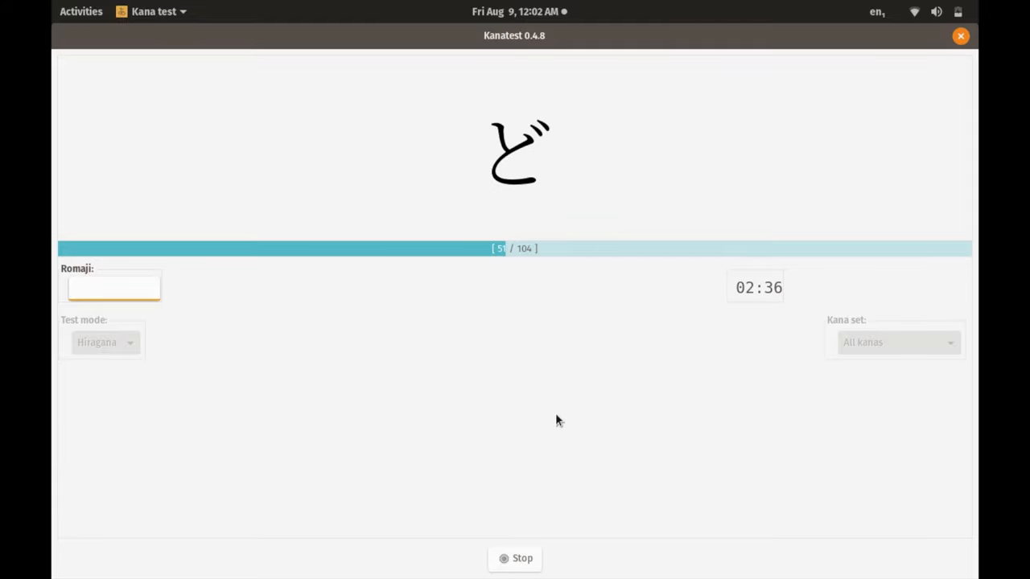
- Answer kana with romaji 'gya', 'wa', 'ze', 'gi', 'shu', 'zu', reaching question 80
type("gya")
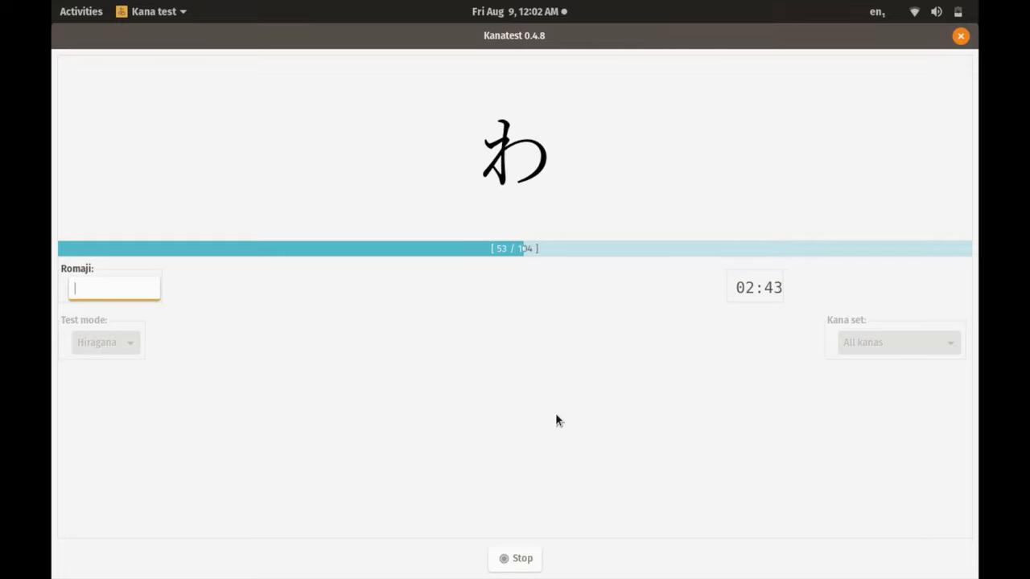
type("wa")
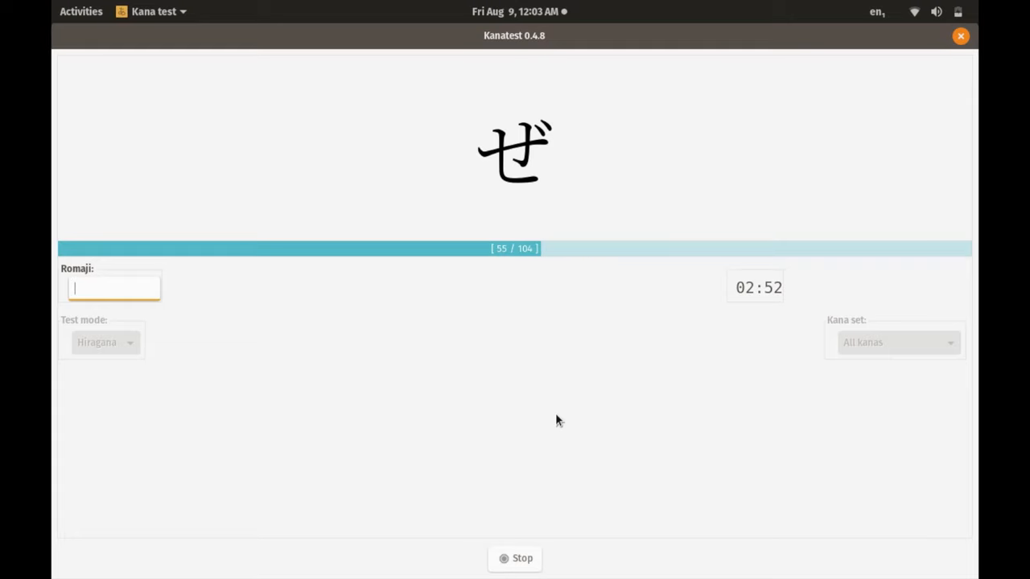
type("ze")
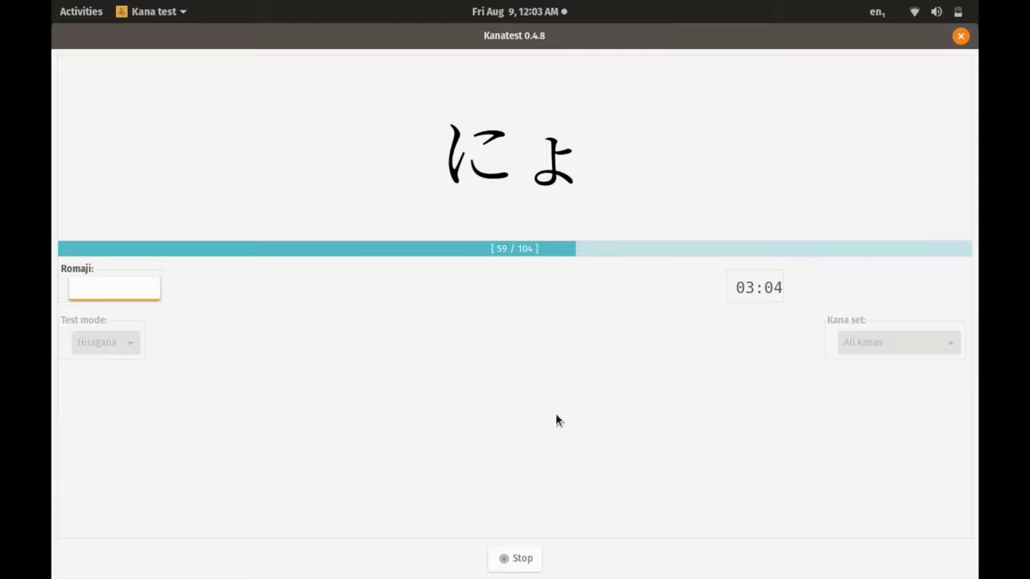
type("gi")
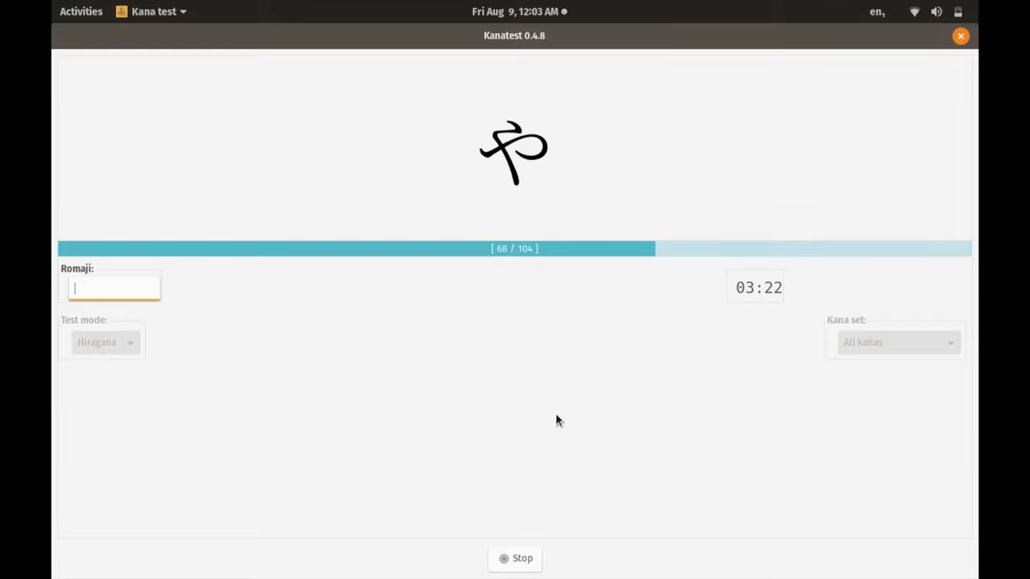
type("shu")
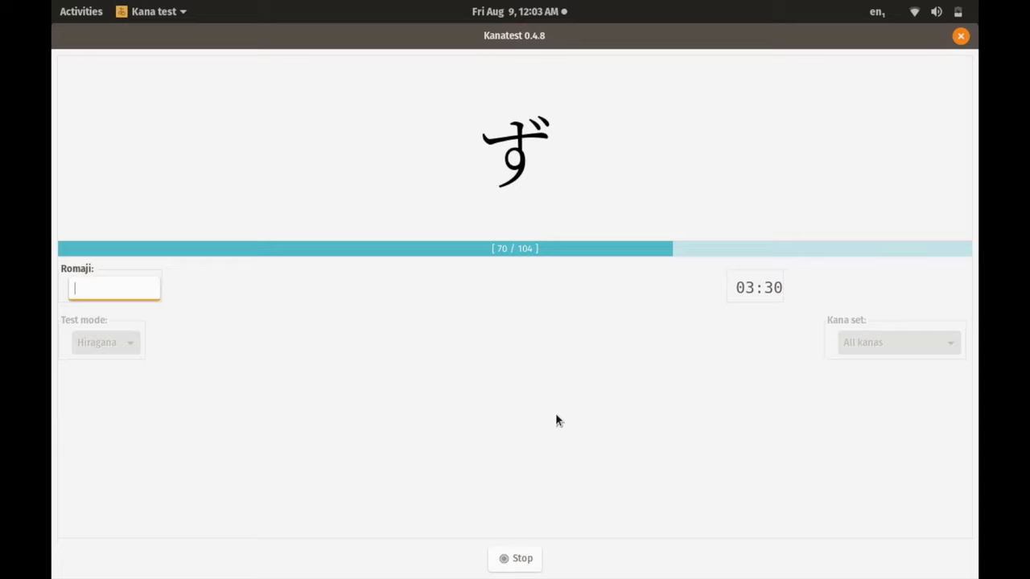
type("zu")
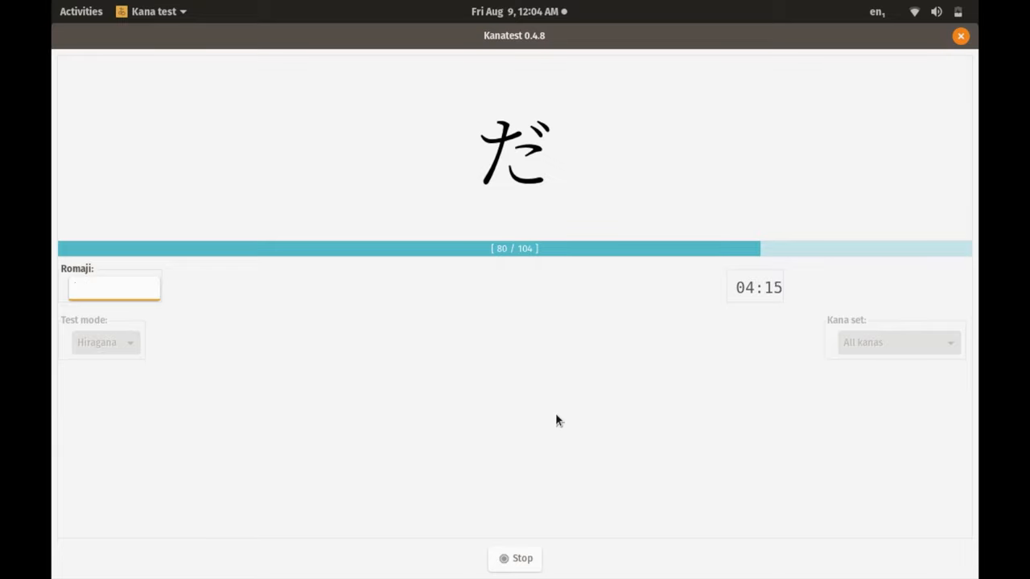
- Answer remaining kana with romaji 'myo', 'u' and 'po', submitting each
left_click(113, 288)
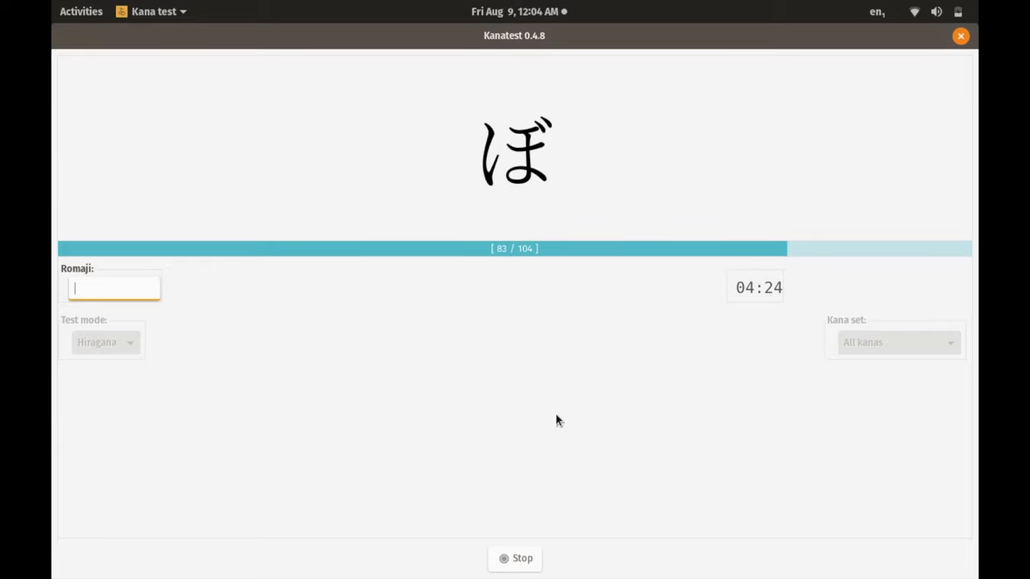
type("myo")
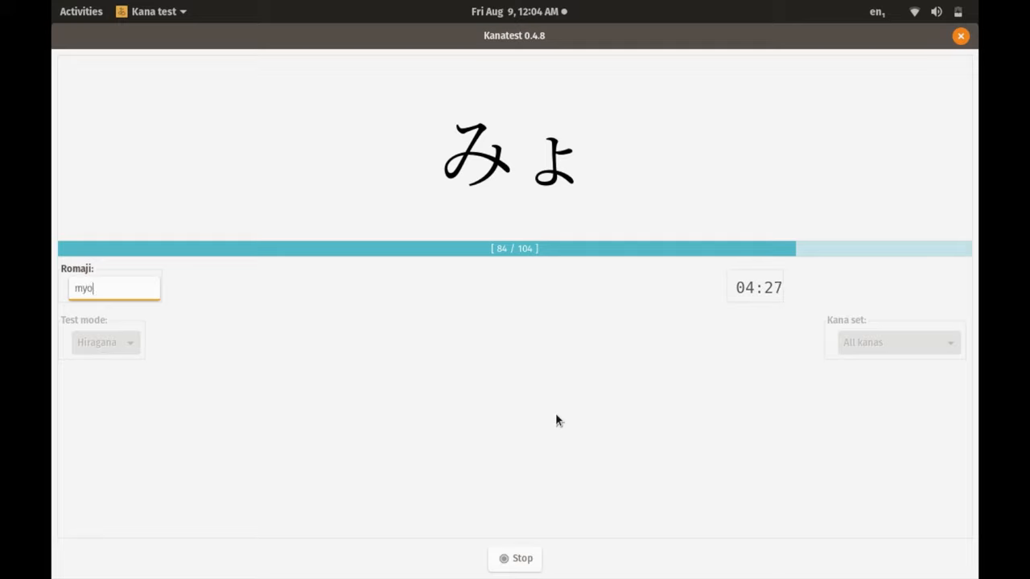
key("Return")
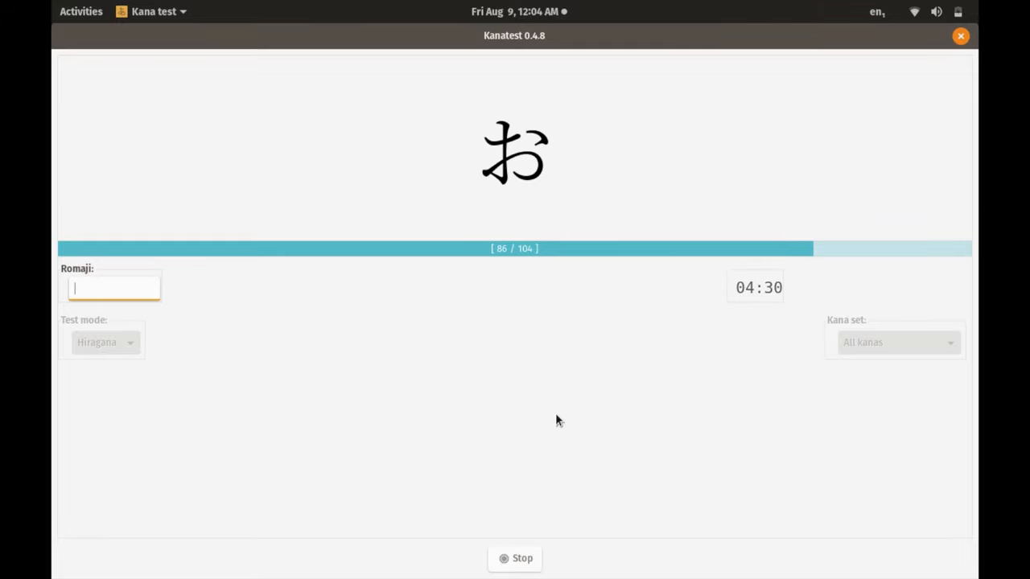
type("u")
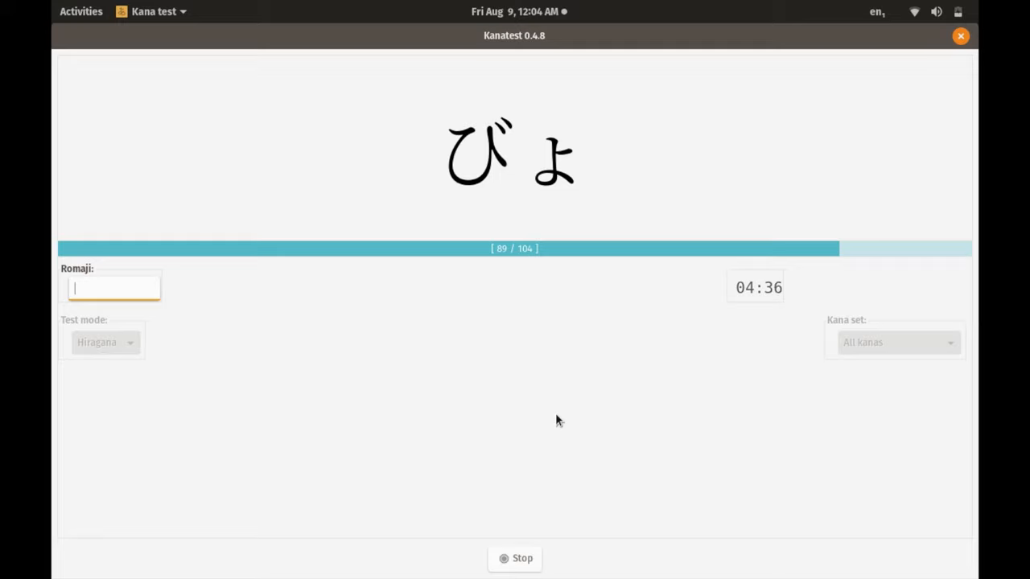
type("po")
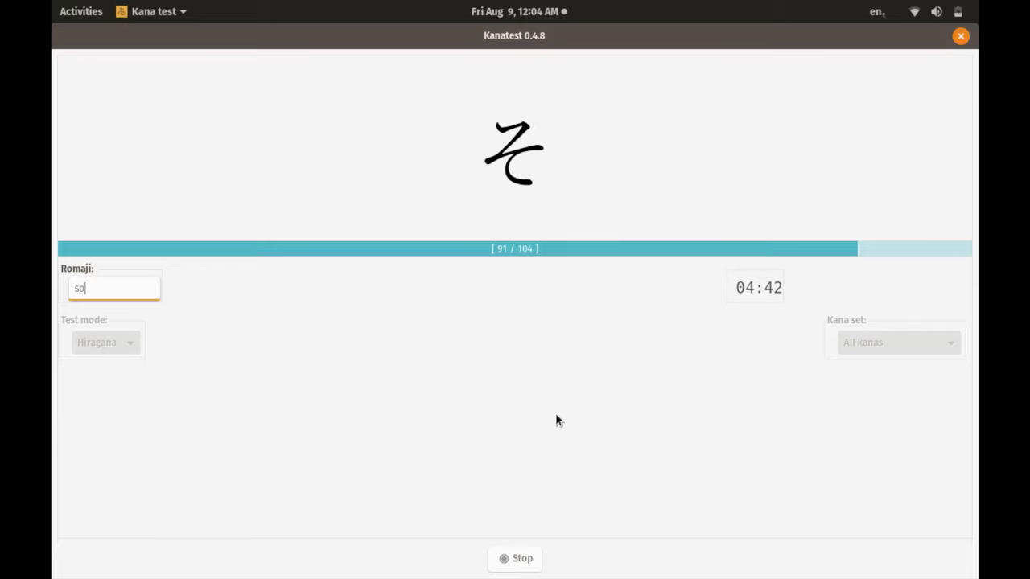
key("Return")
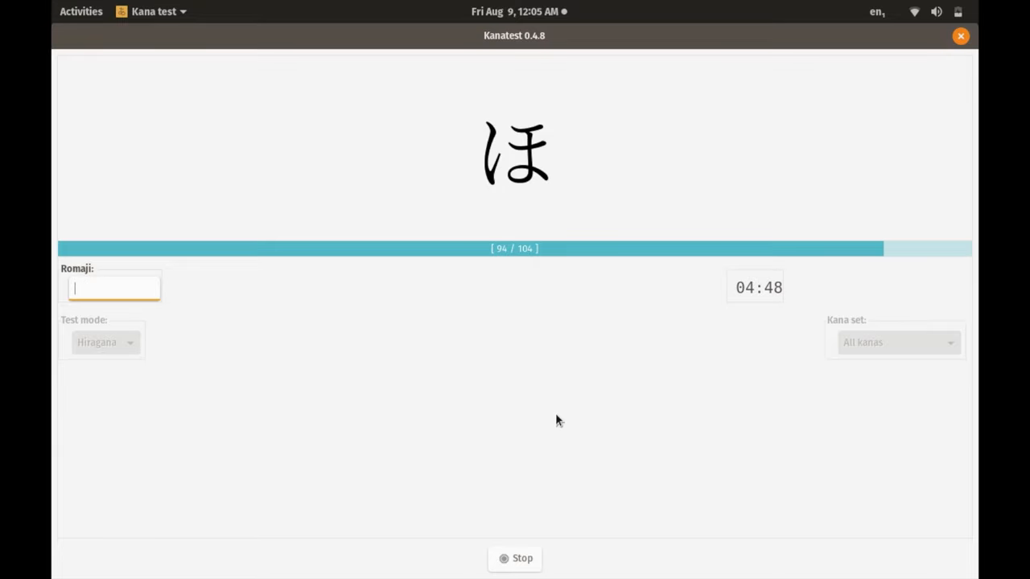
- Answer the final kana with 'ho', 'ji', 'mo', 'pi', 'bya' to finish all 104 questions
type("ho")
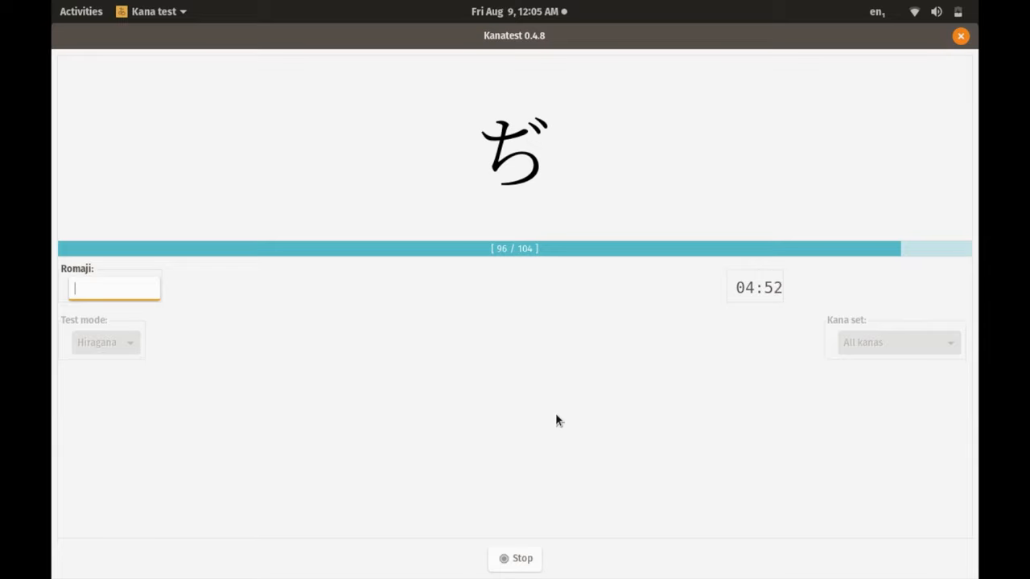
type("ji")
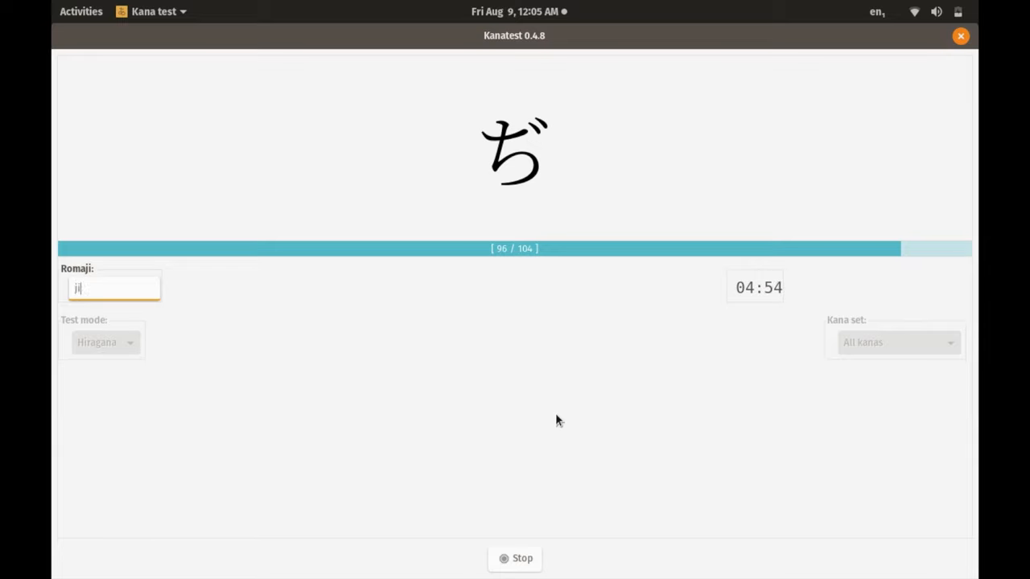
type("mo")
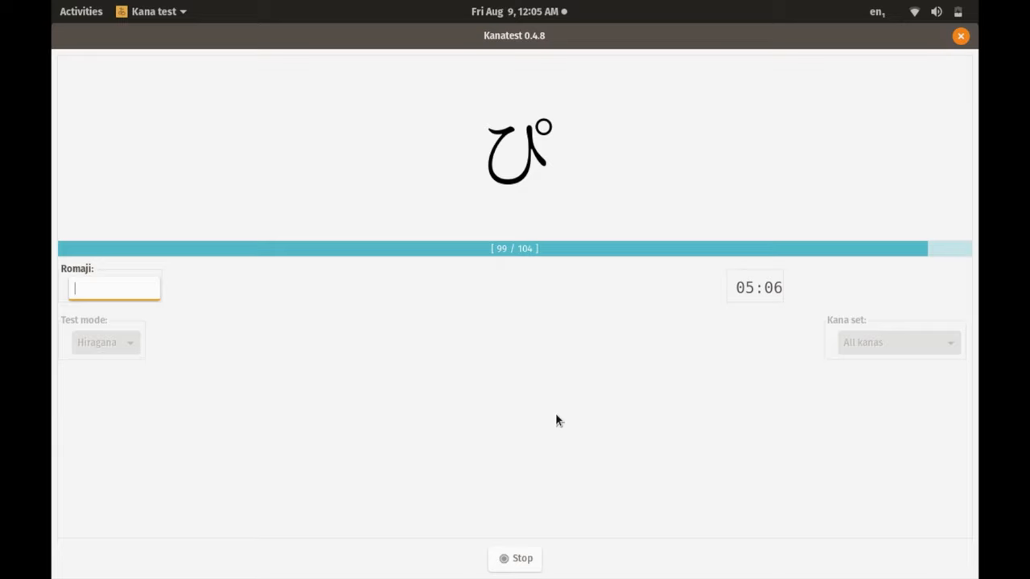
type("pi")
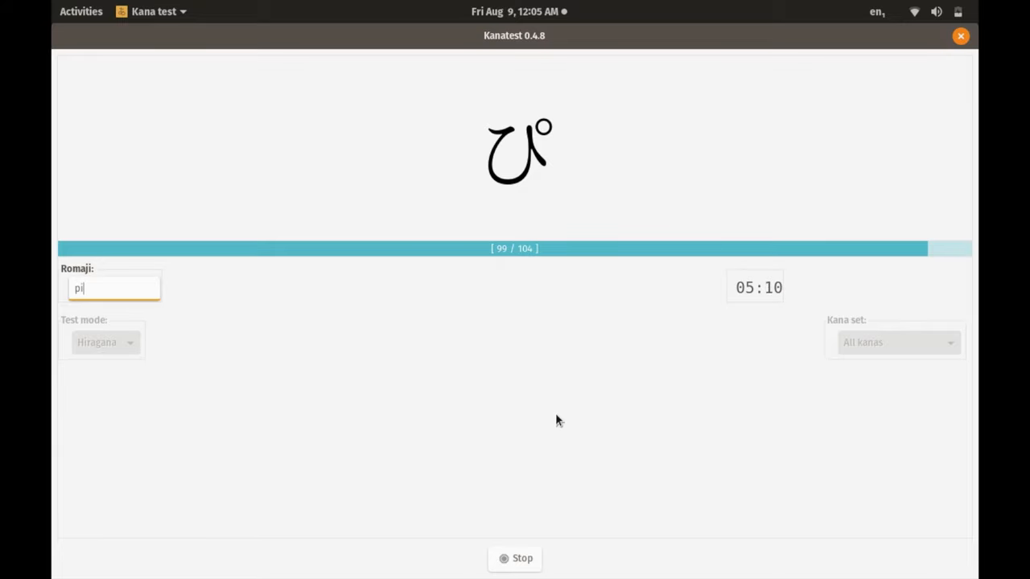
type("bya")
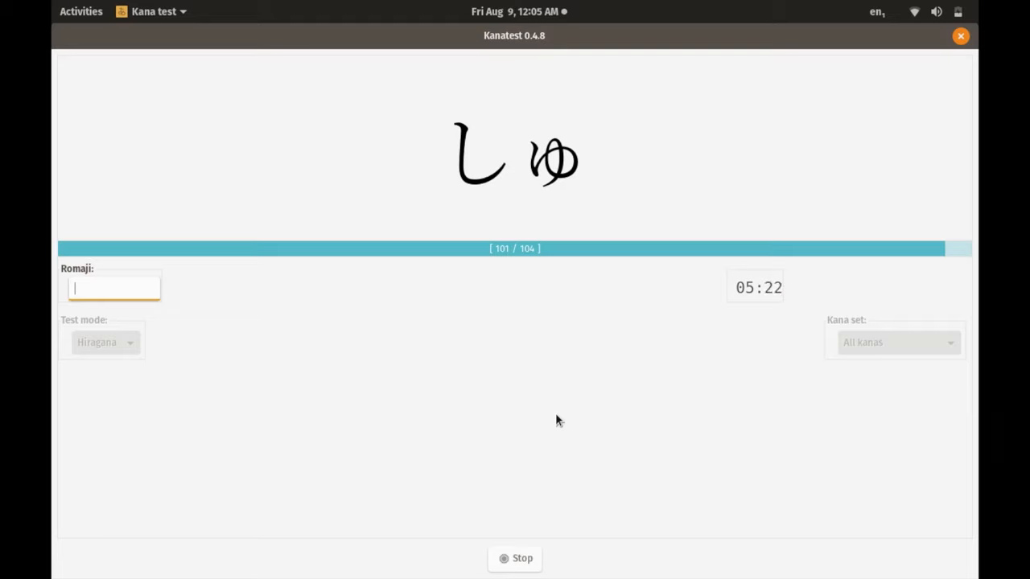
type("s")
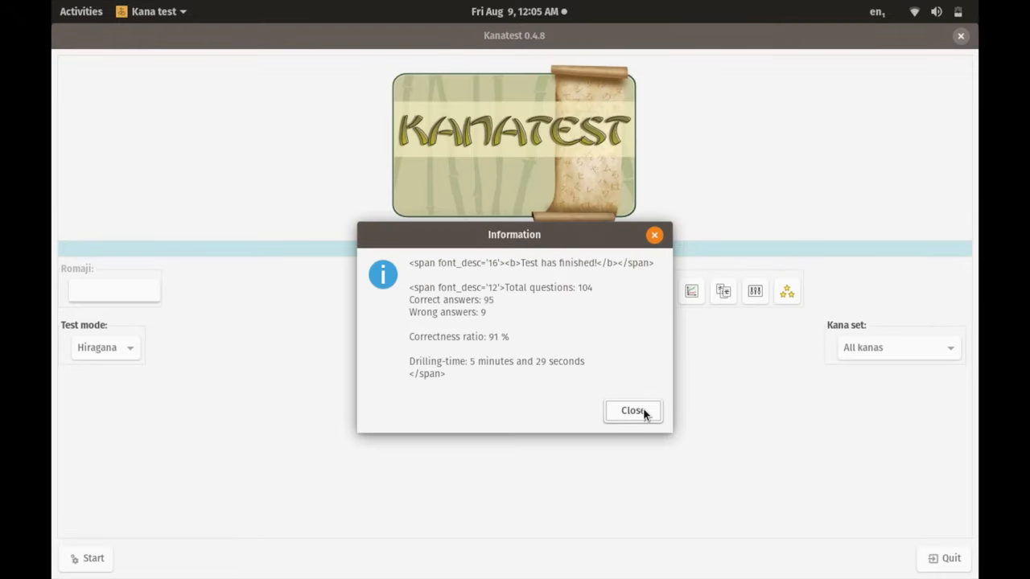
- Dismiss the results summary (95 of 104 correct, 91%) and return to the start screen
left_click(634, 410)
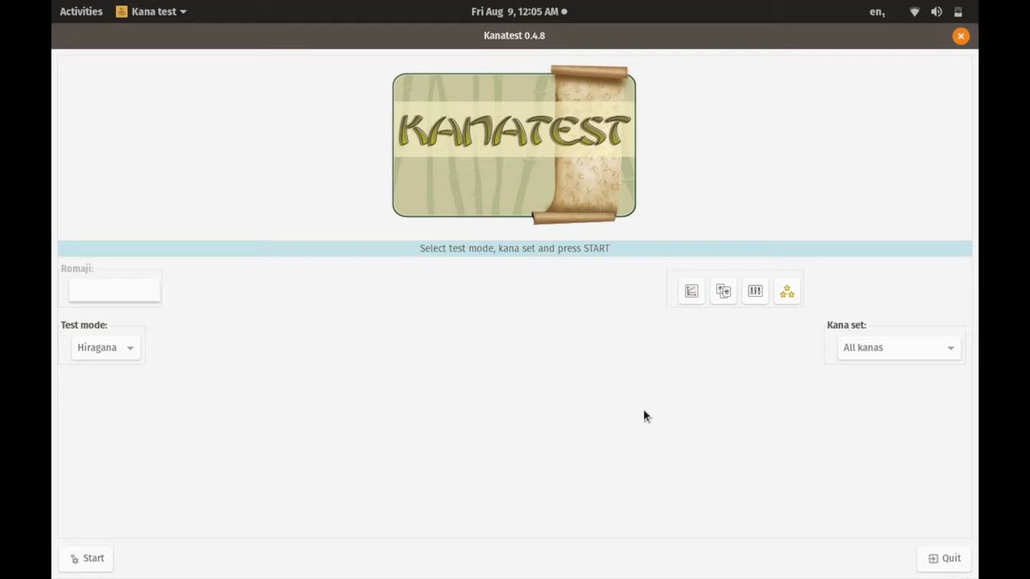
left_click(936, 11)
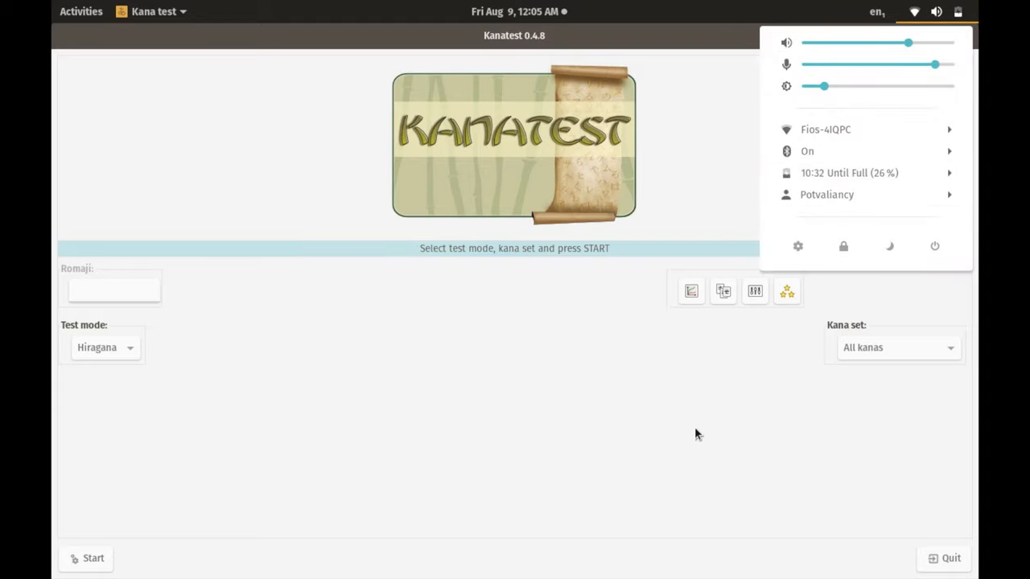